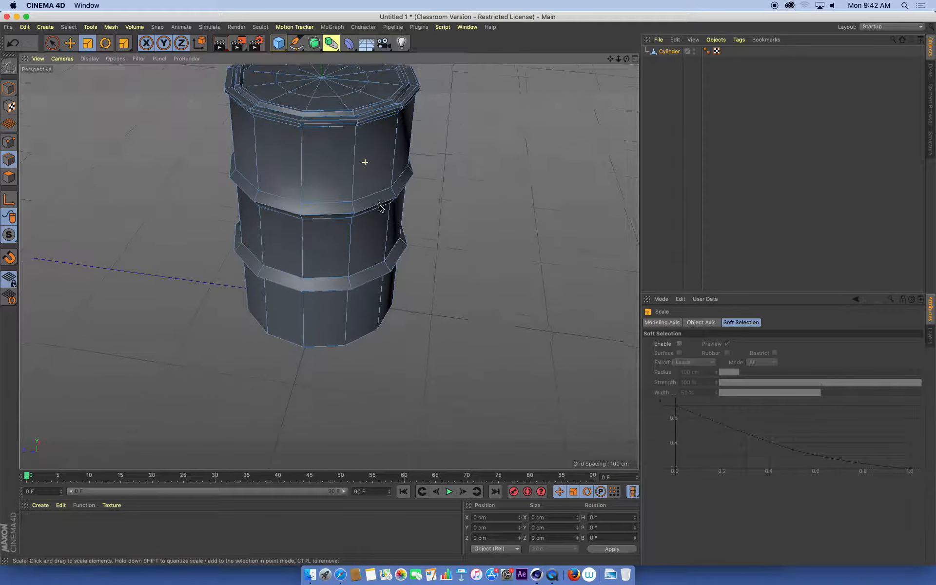
# Scale the barrel's top rim edges outward to widen and shape the rim ridge
pyautogui.moveTo(364, 179); pyautogui.dragTo(400, 191)
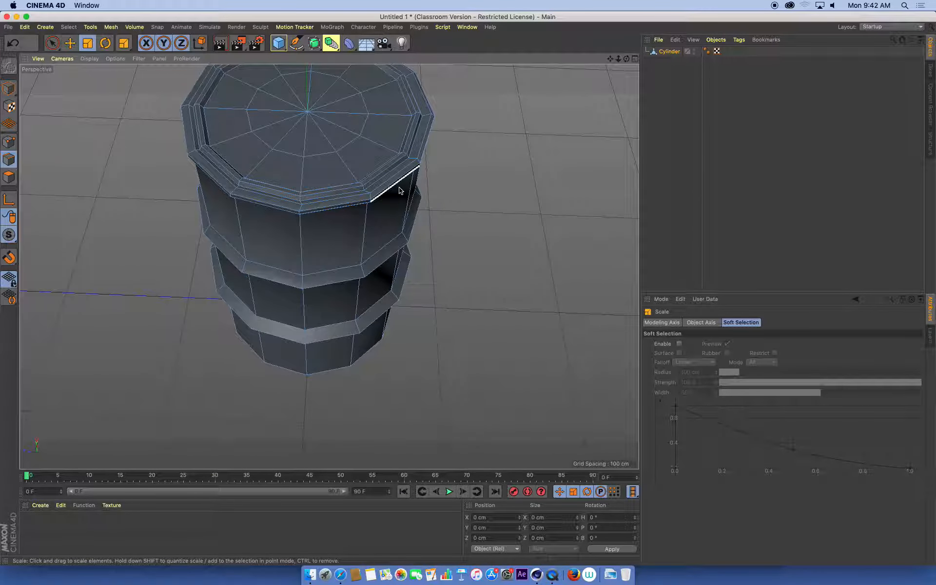
pyautogui.moveTo(399, 190); pyautogui.dragTo(385, 245)
pyautogui.write('barrel')
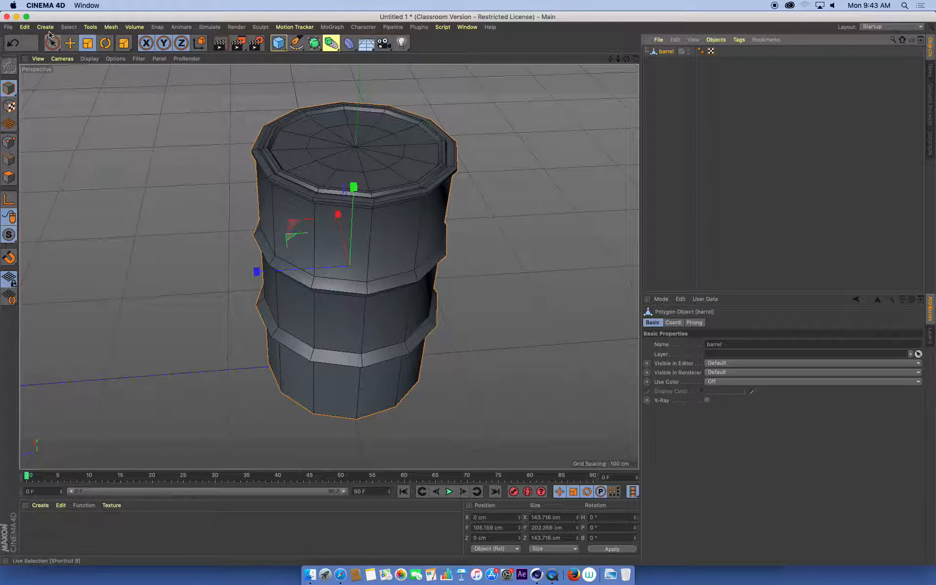
# Add a Subdivision Surface generator to the scene for smoothing the barrel
pyautogui.click(45, 27)
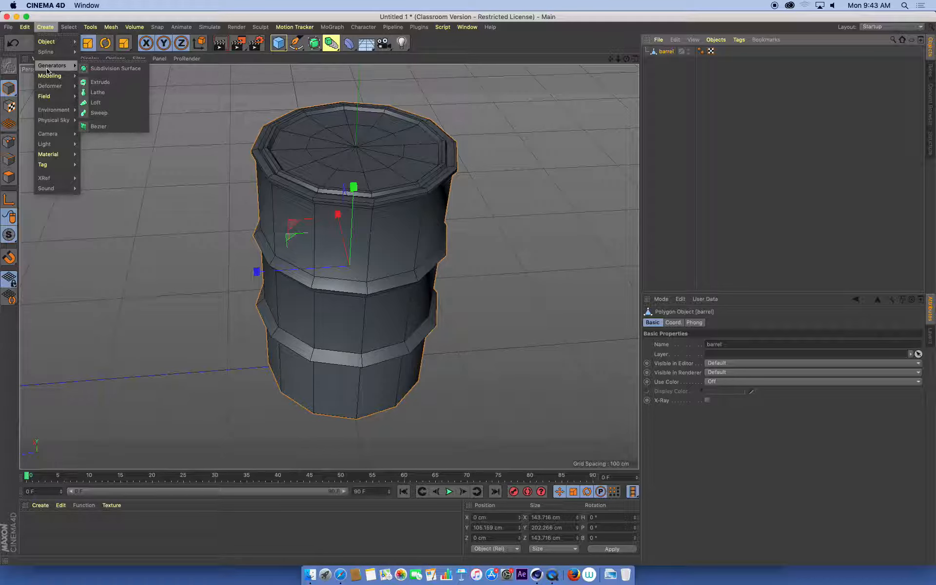
pyautogui.moveTo(115, 69)
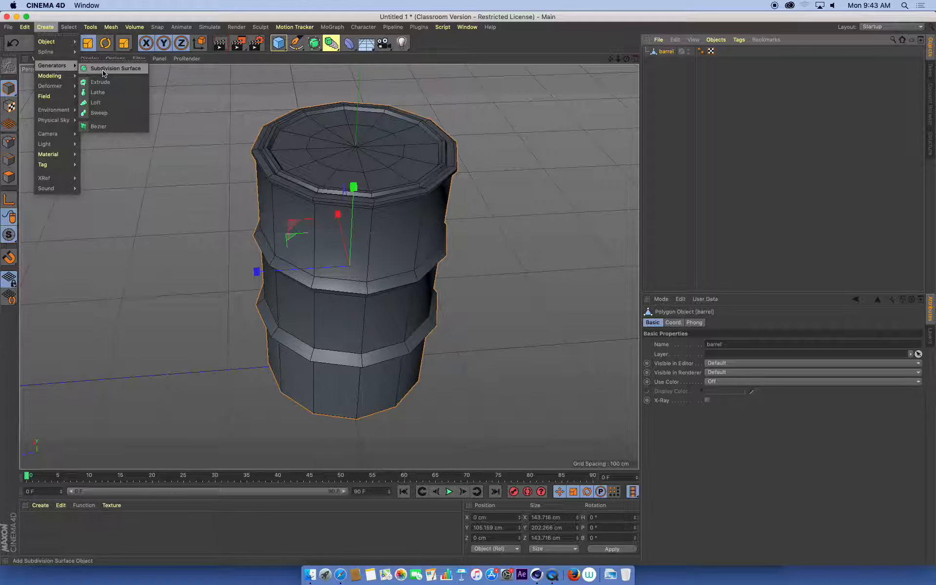
pyautogui.click(115, 69)
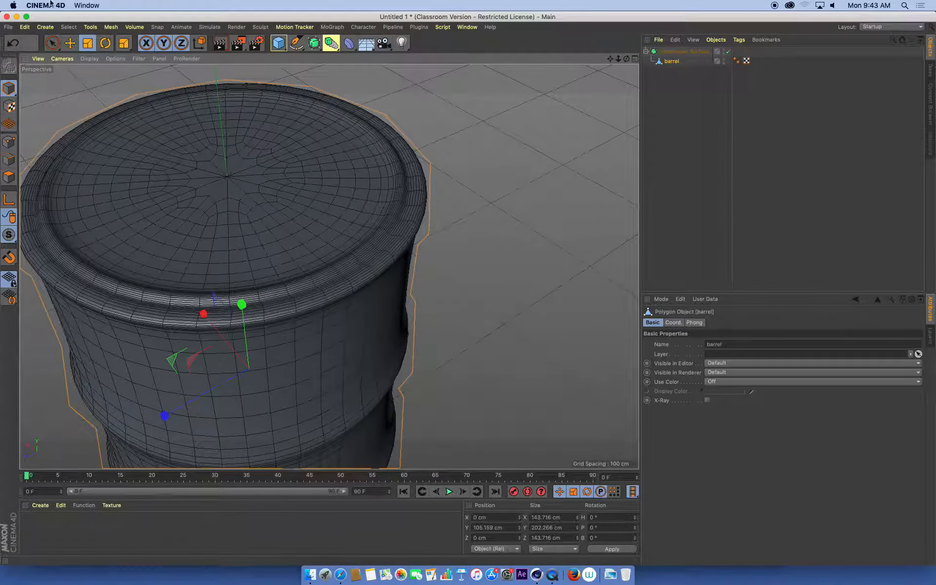
# Switch the viewport display to Gouraud Shading with wireframe lines
pyautogui.click(89, 59)
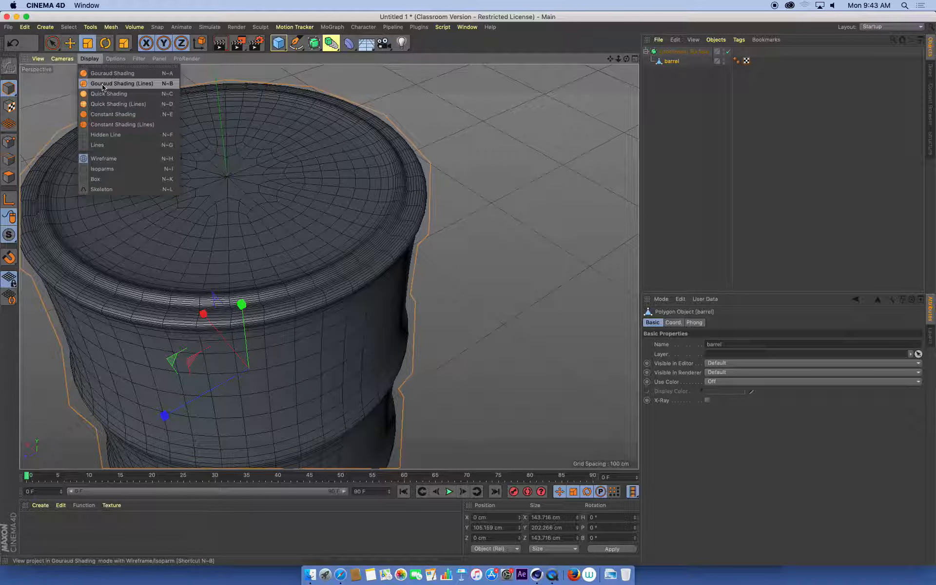
pyautogui.click(112, 73)
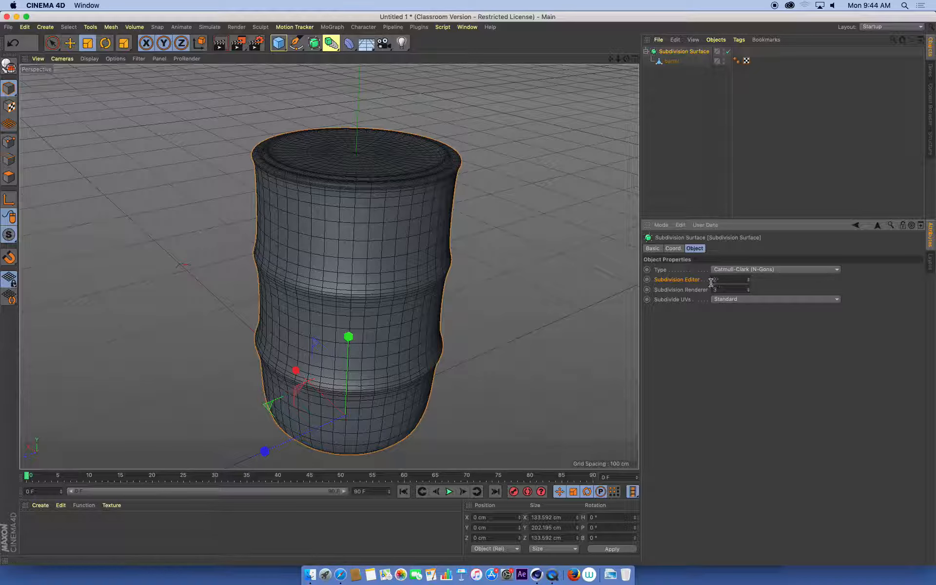
# Set the Subdivision Surface editor subdivision level to 2
pyautogui.write('1')
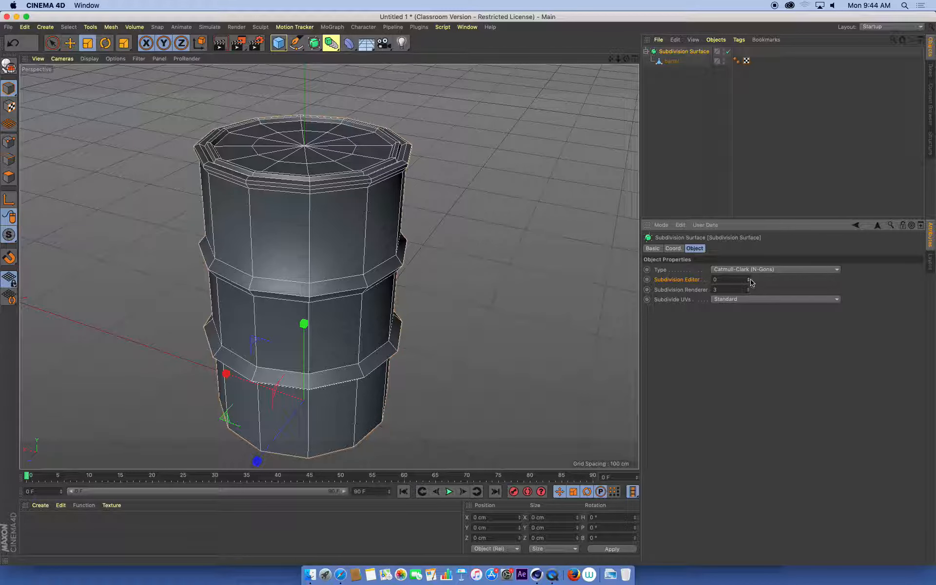
pyautogui.click(746, 279)
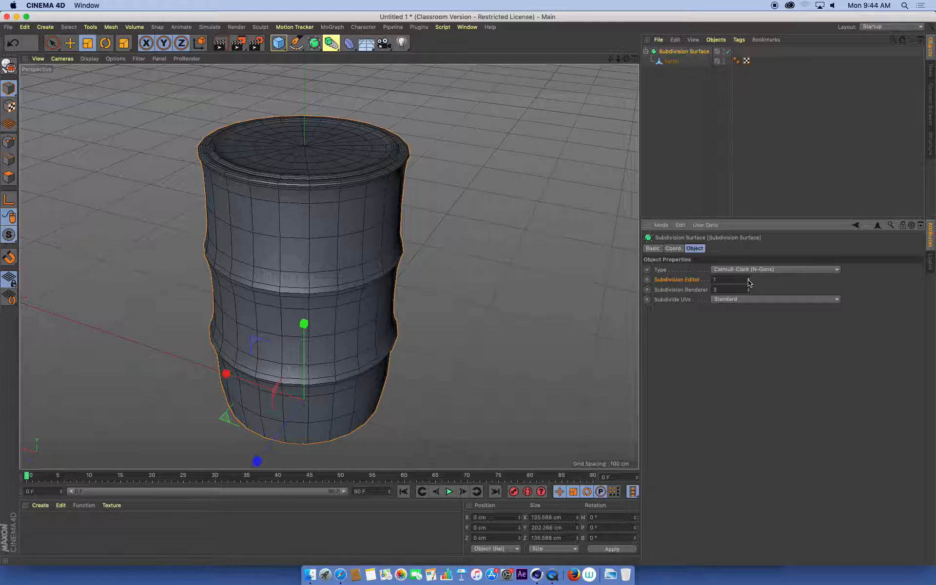
pyautogui.click(748, 277)
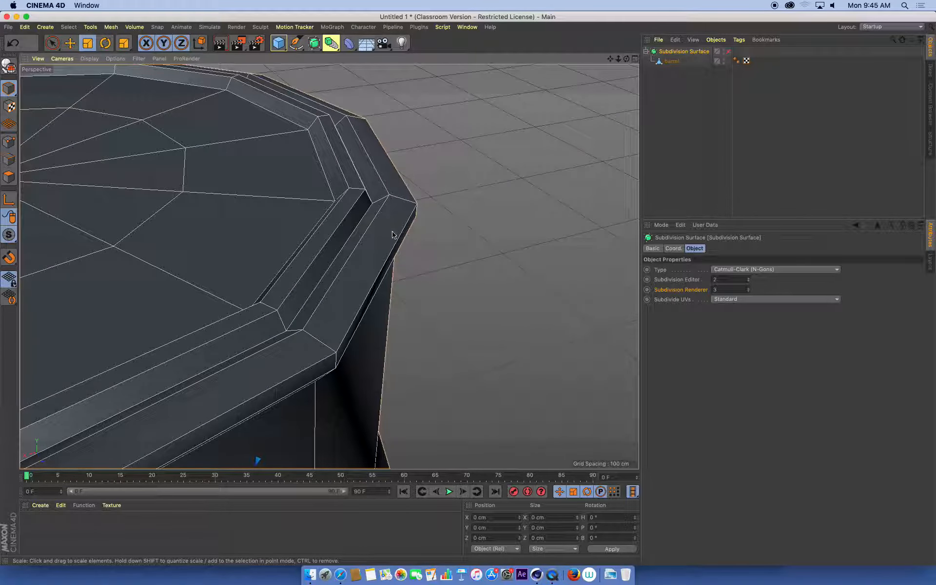
pyautogui.moveTo(388, 239); pyautogui.dragTo(239, 269)
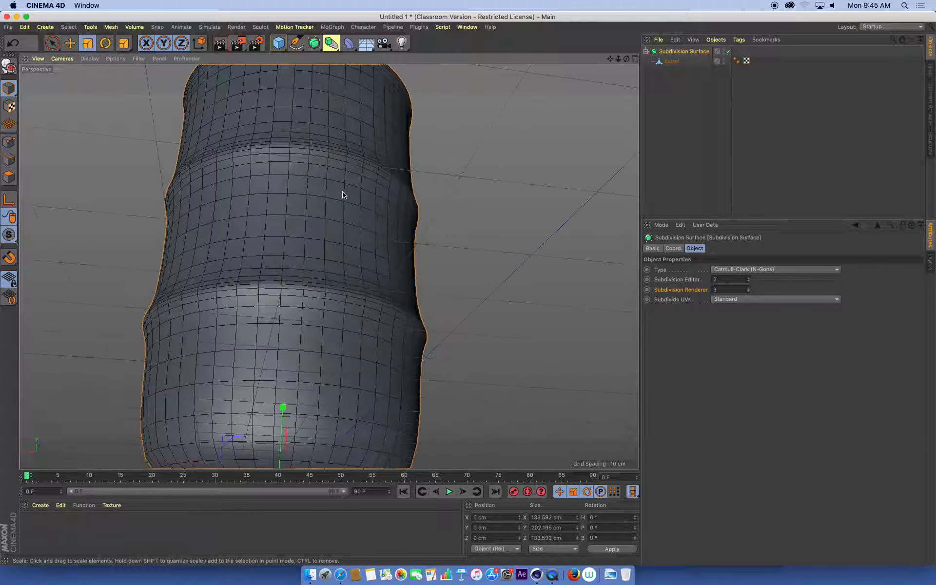
pyautogui.moveTo(343, 195); pyautogui.dragTo(374, 323)
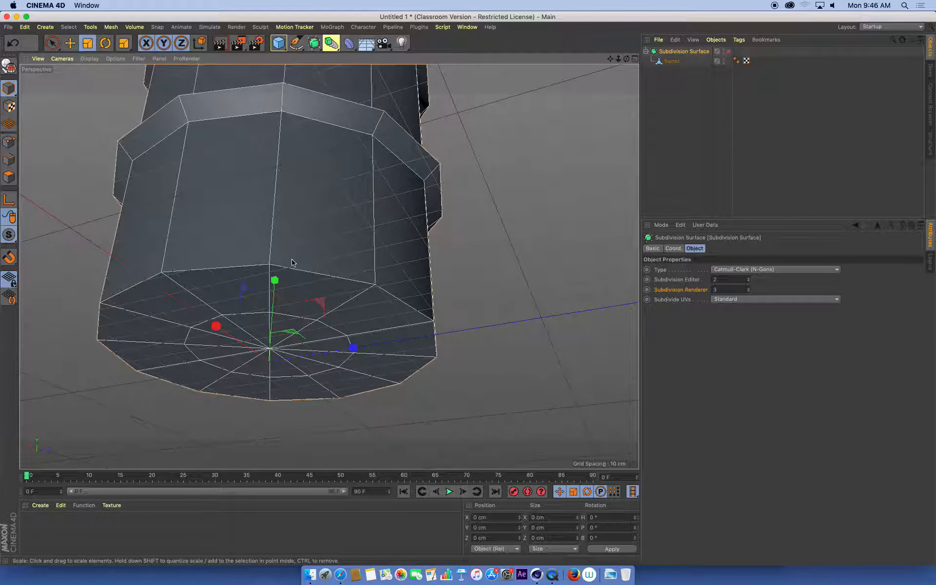
pyautogui.moveTo(293, 263); pyautogui.dragTo(387, 278)
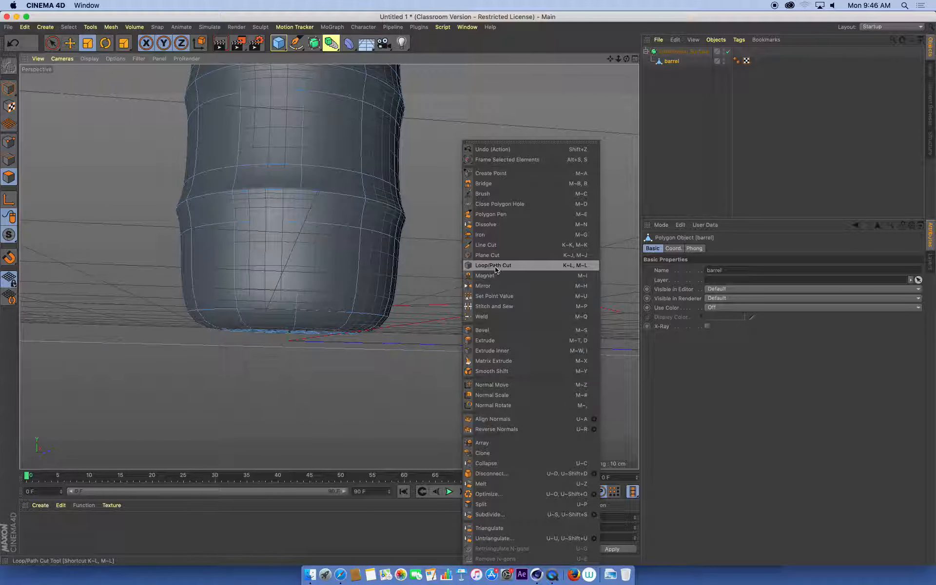
# Cut a new edge loop with Loop/Path Cut just above the barrel's bottom edge
pyautogui.click(493, 265)
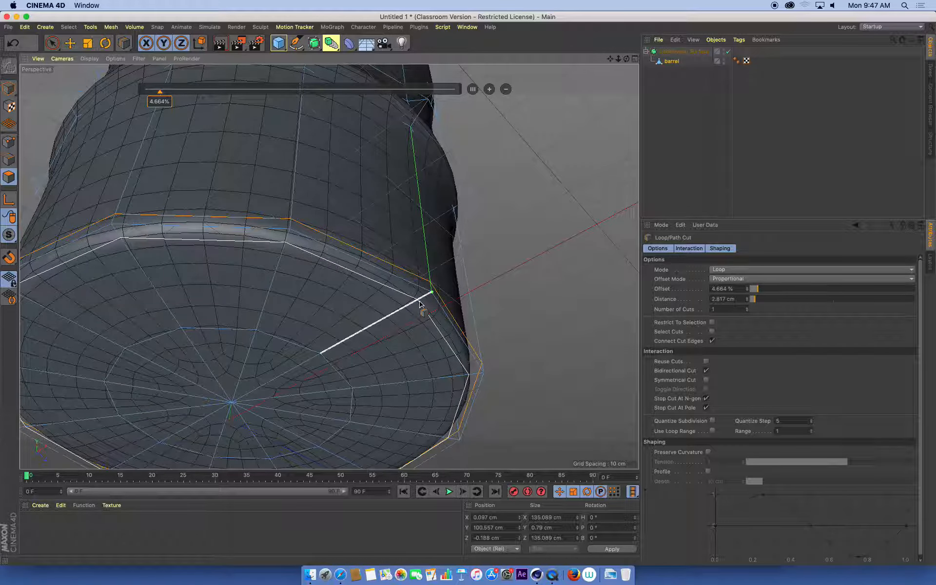
pyautogui.moveTo(160, 89); pyautogui.dragTo(421, 89)
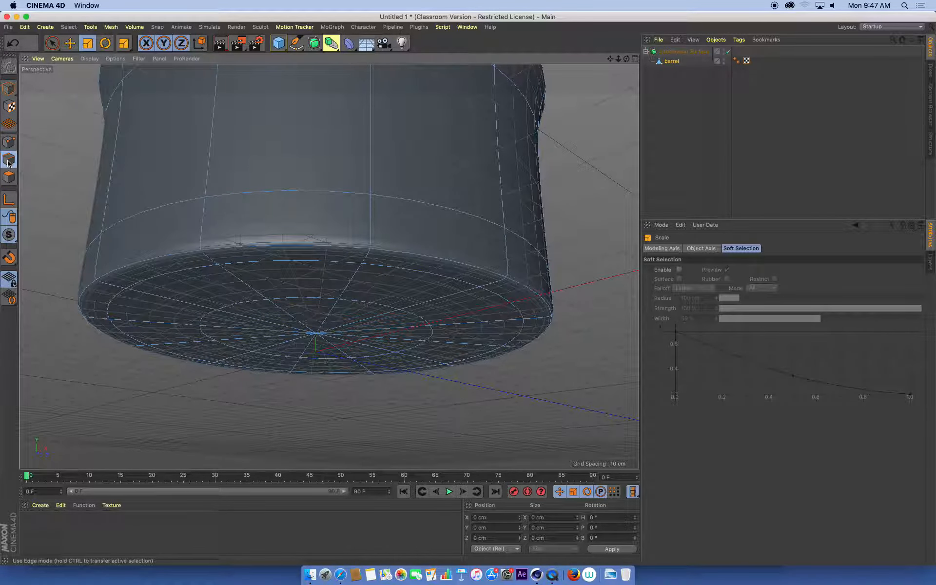
# In edge mode, scale the bottom edge loop outward into a flared base
pyautogui.click(328, 248)
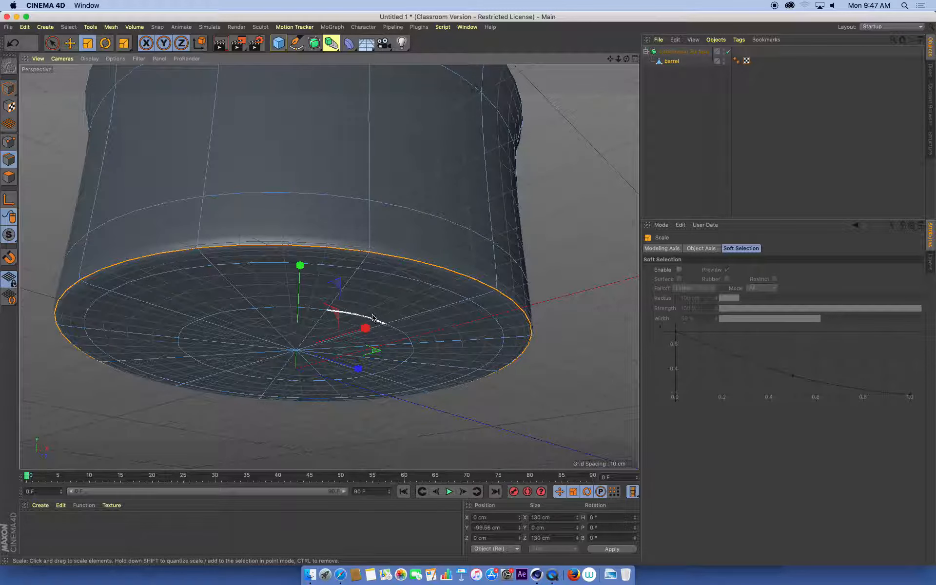
pyautogui.moveTo(366, 328); pyautogui.dragTo(374, 349)
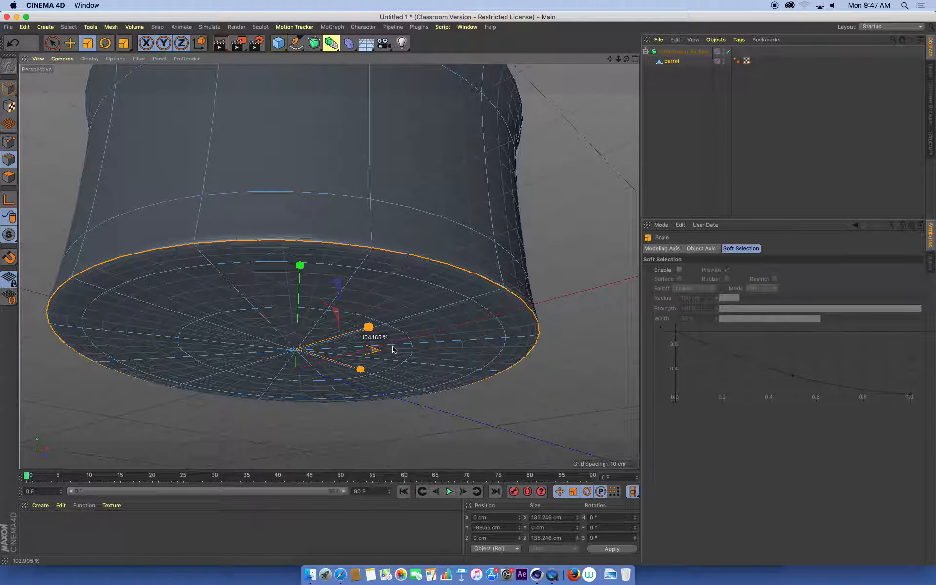
pyautogui.moveTo(369, 328); pyautogui.dragTo(371, 326)
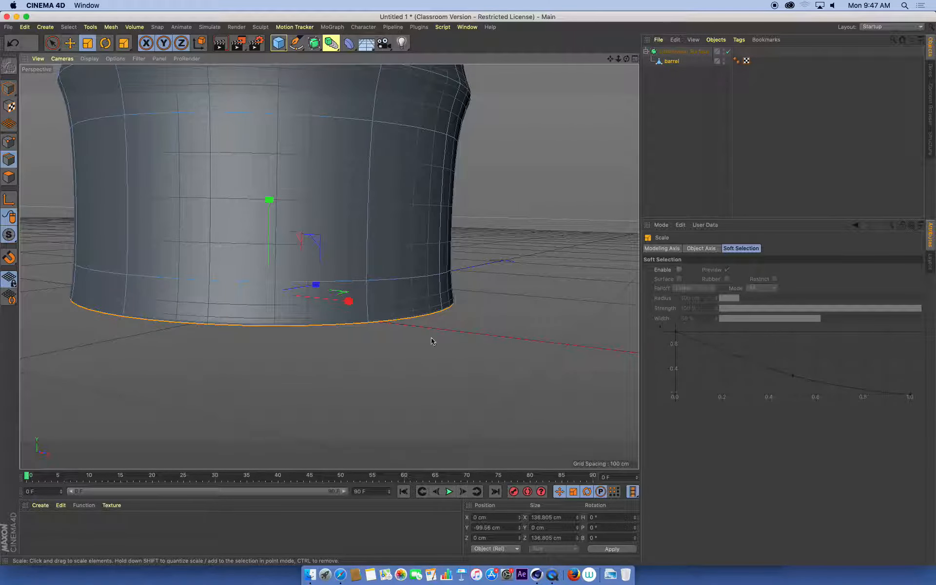
pyautogui.moveTo(349, 301); pyautogui.dragTo(337, 290)
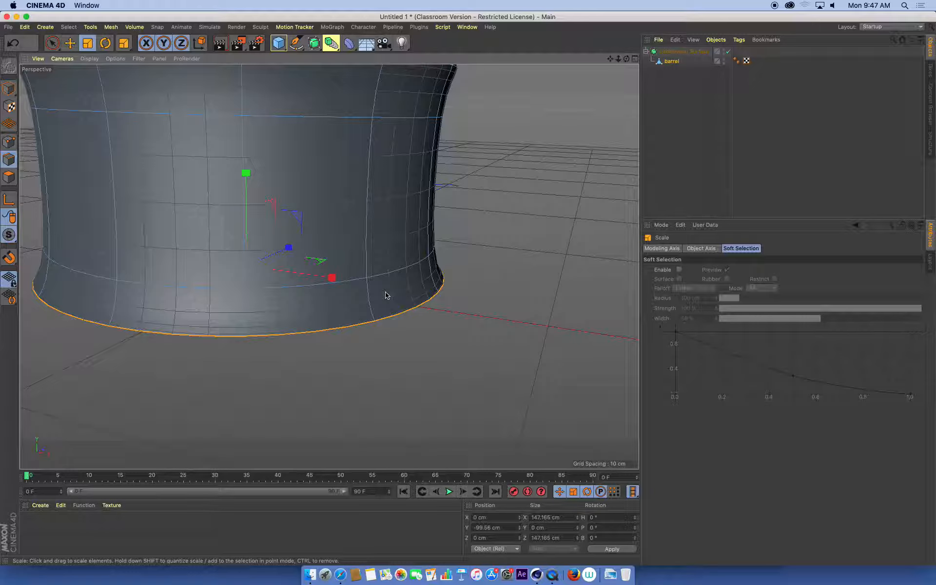
pyautogui.moveTo(422, 286)
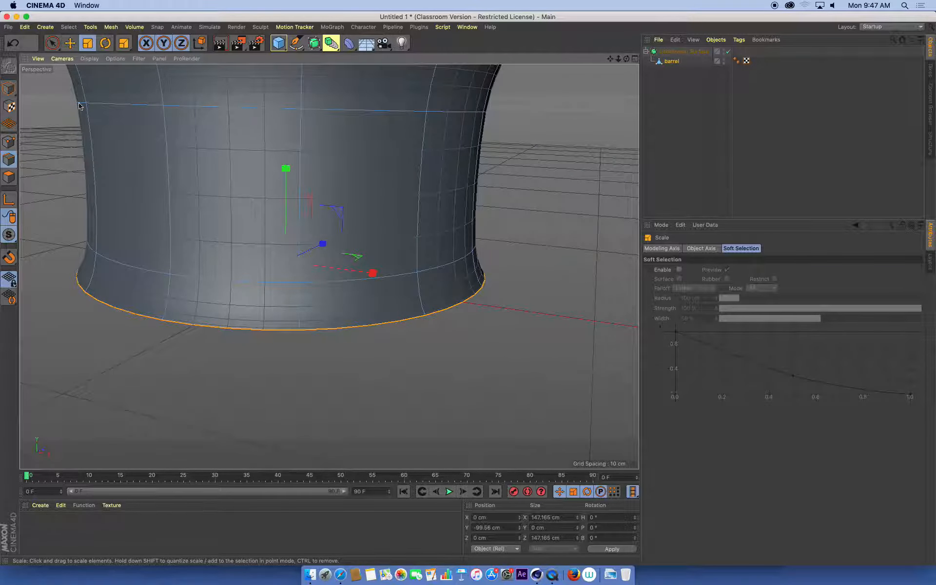
# Move the loop near the base upward about 19 cm to reshape the bottom curve
pyautogui.click(70, 42)
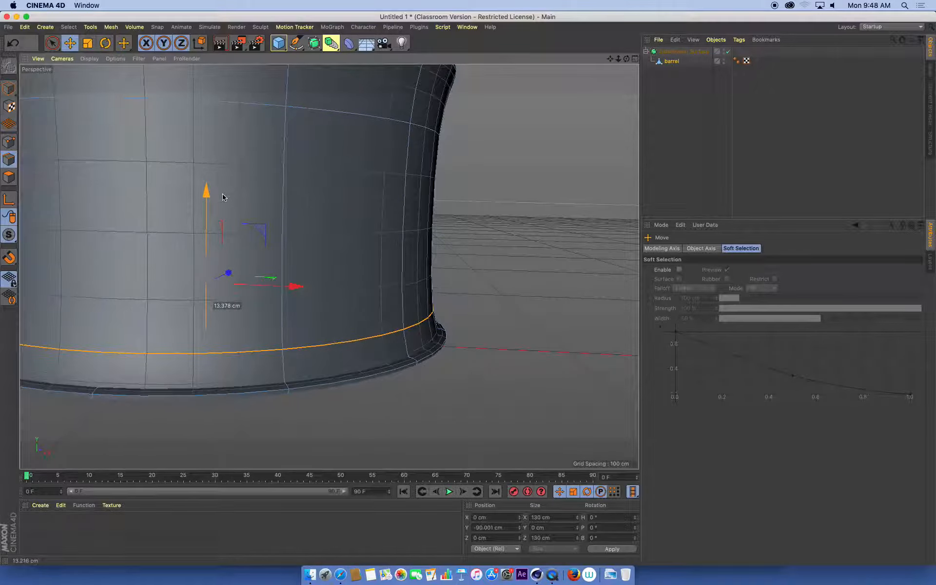
pyautogui.moveTo(205, 188); pyautogui.dragTo(205, 172)
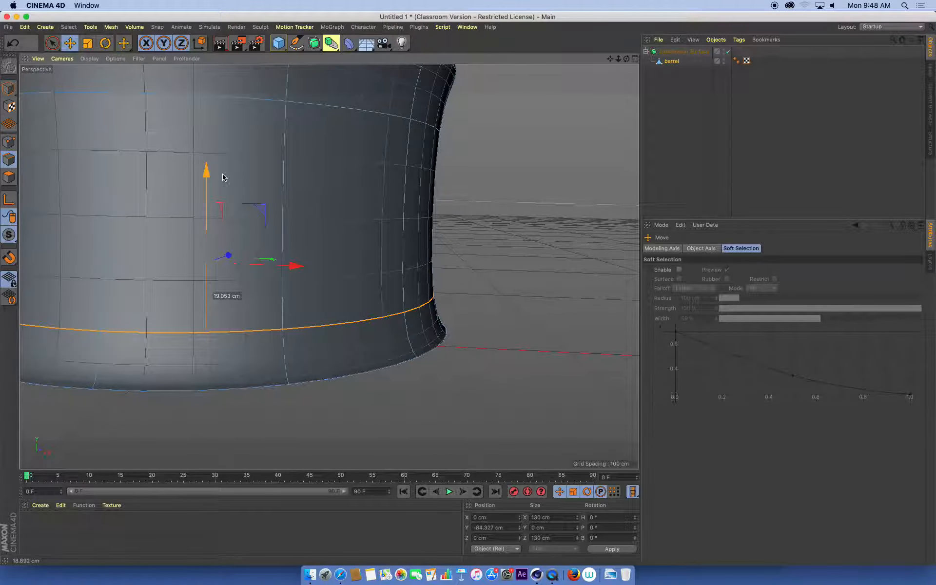
pyautogui.moveTo(206, 173); pyautogui.dragTo(292, 239)
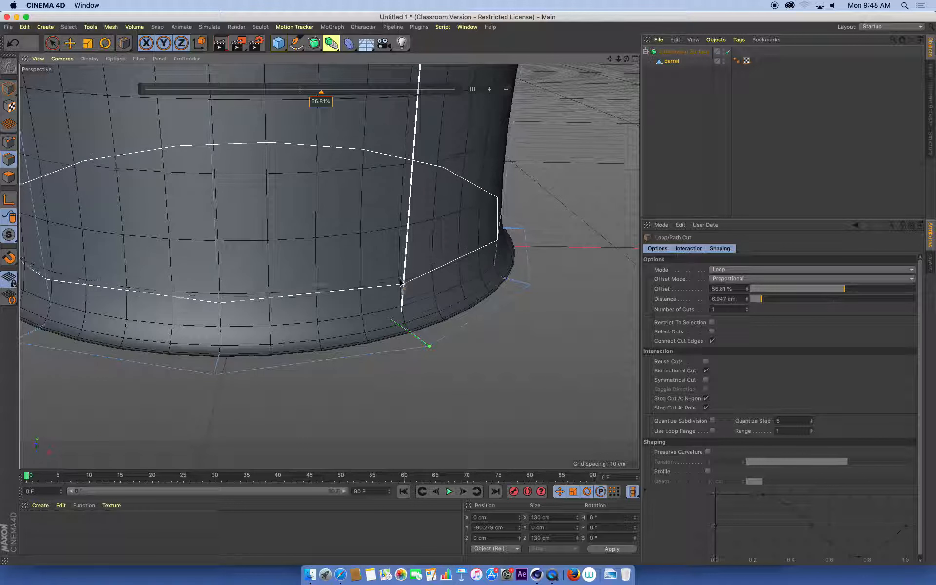
# Slide the new loop cut down to about 88% offset near the flared base
pyautogui.moveTo(321, 89); pyautogui.dragTo(417, 89)
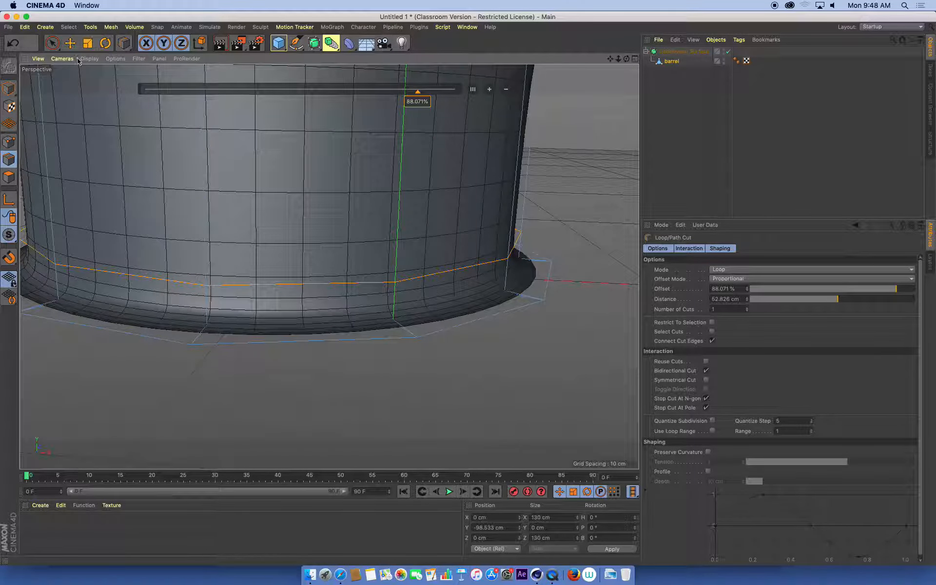
# Push the inner loop on the barrel's underside up to indent the base
pyautogui.click(70, 42)
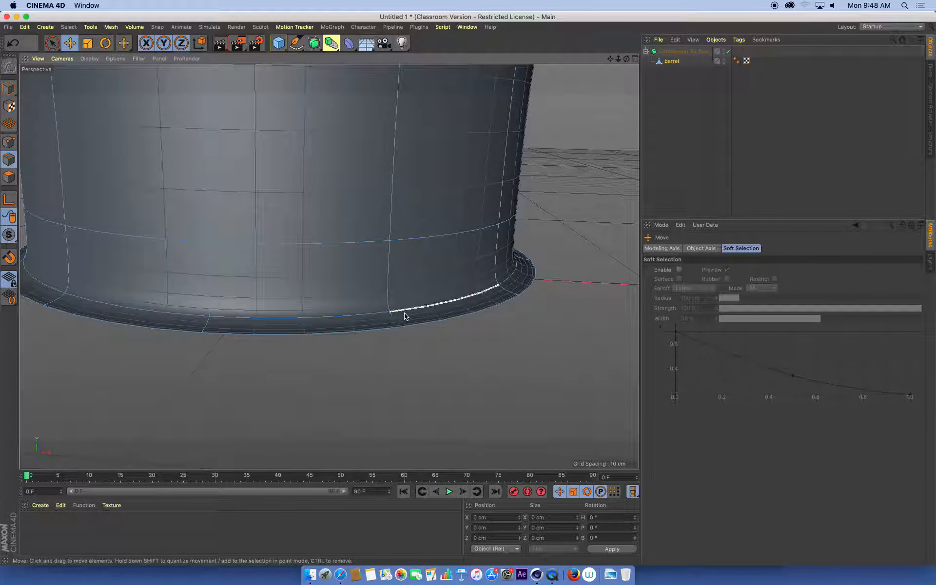
pyautogui.moveTo(405, 313); pyautogui.dragTo(280, 132)
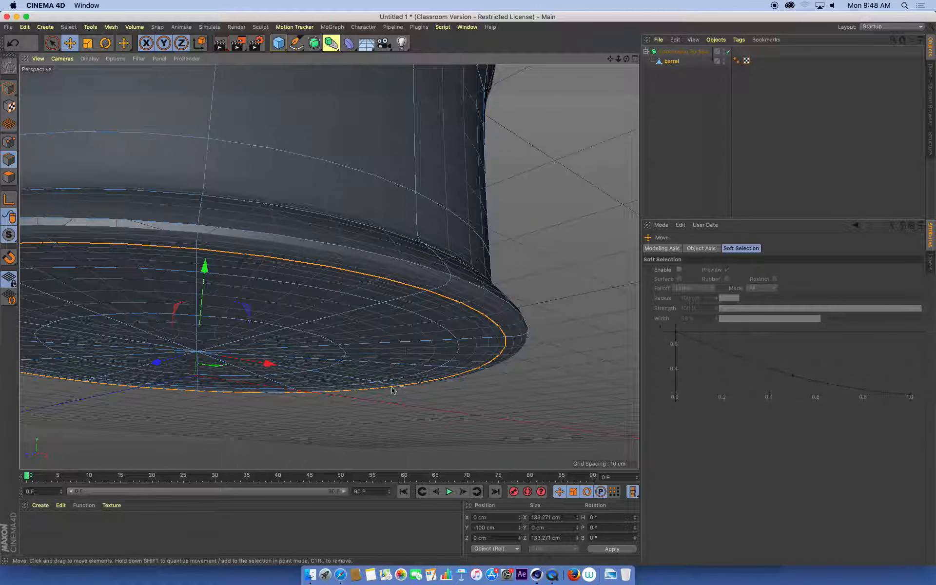
pyautogui.click(87, 42)
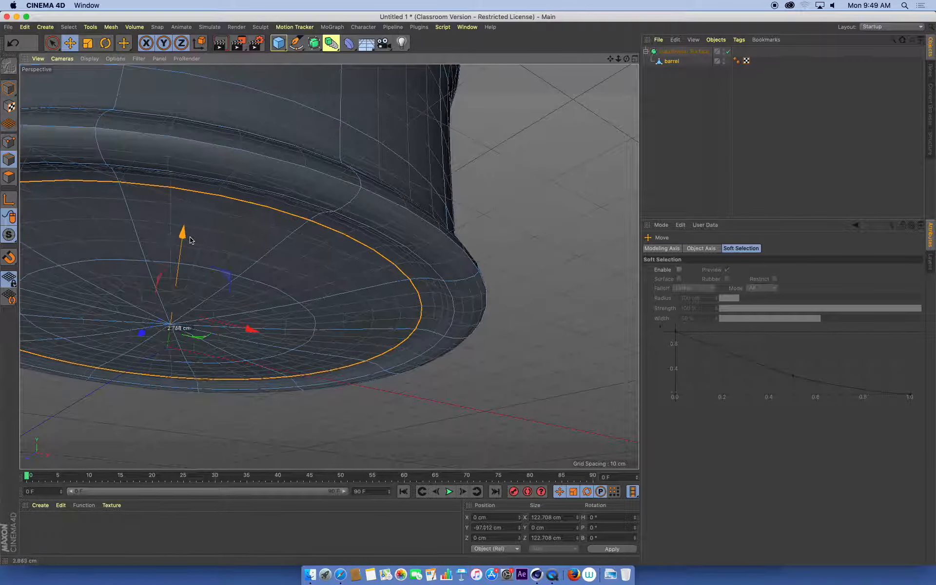
pyautogui.moveTo(191, 239); pyautogui.dragTo(199, 222)
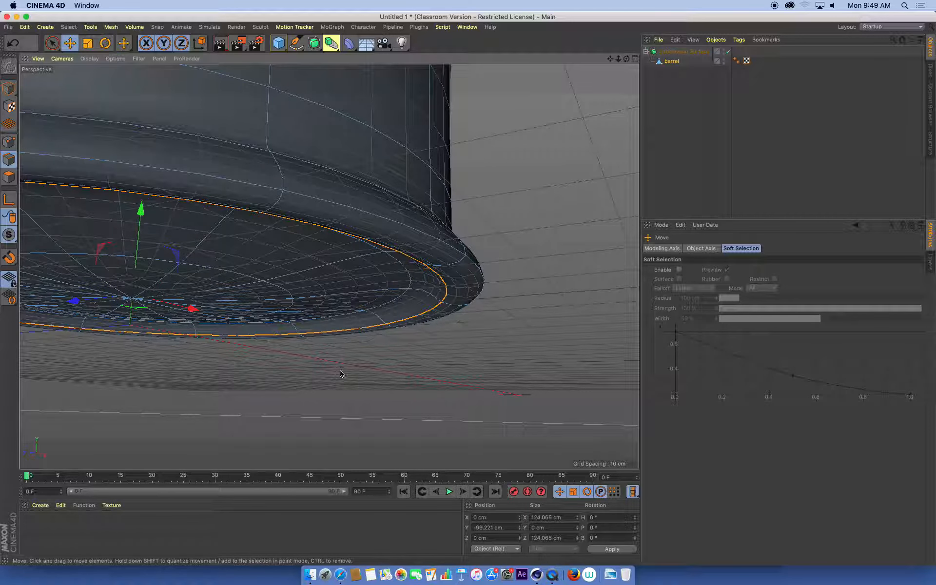
# Scale the loop at the edge of the base to round the bottom rim
pyautogui.click(87, 41)
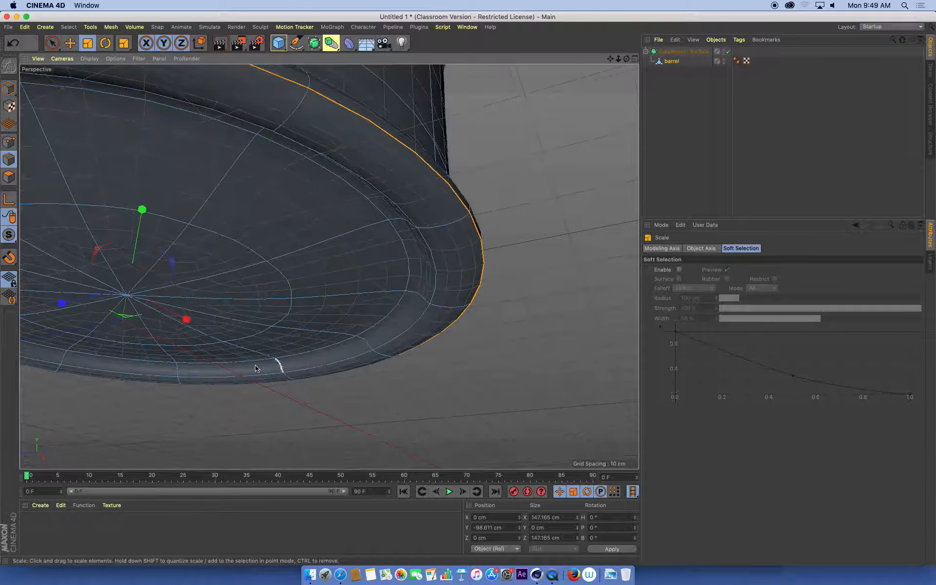
pyautogui.moveTo(256, 369); pyautogui.dragTo(94, 315)
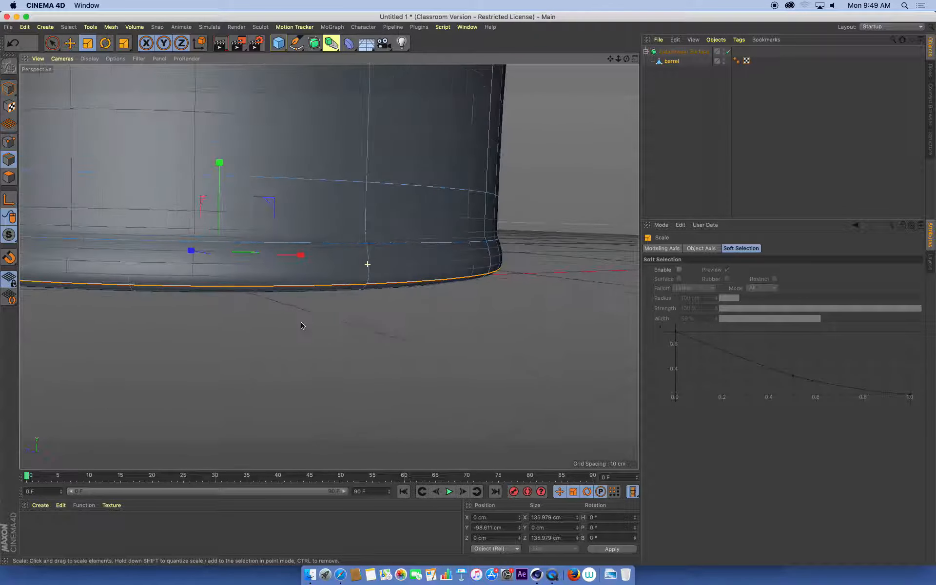
pyautogui.moveTo(366, 264); pyautogui.dragTo(409, 258)
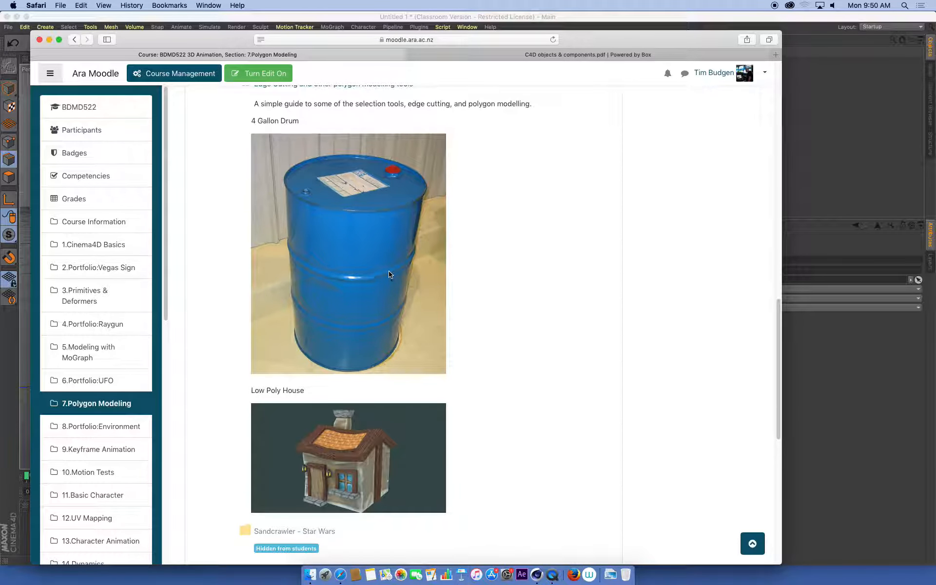
pyautogui.moveTo(387, 274)
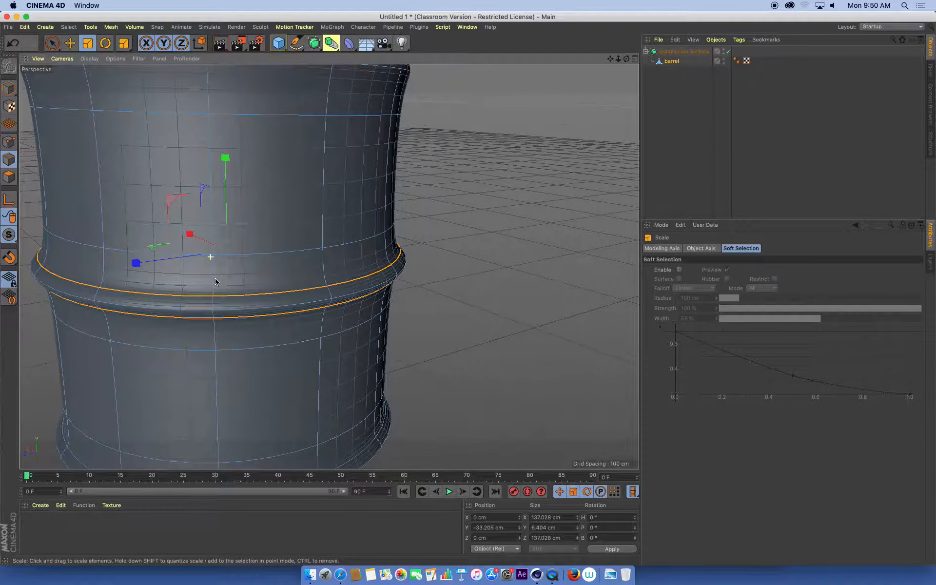
# Scale the middle edge loops outward so the ring bulges into a raised ridge
pyautogui.moveTo(211, 258); pyautogui.dragTo(132, 246)
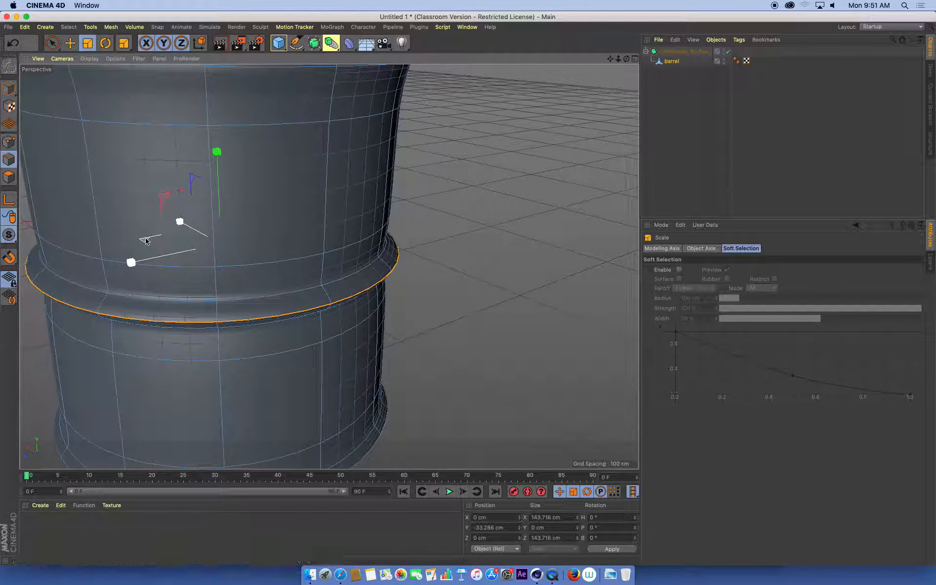
pyautogui.moveTo(179, 223); pyautogui.dragTo(132, 262)
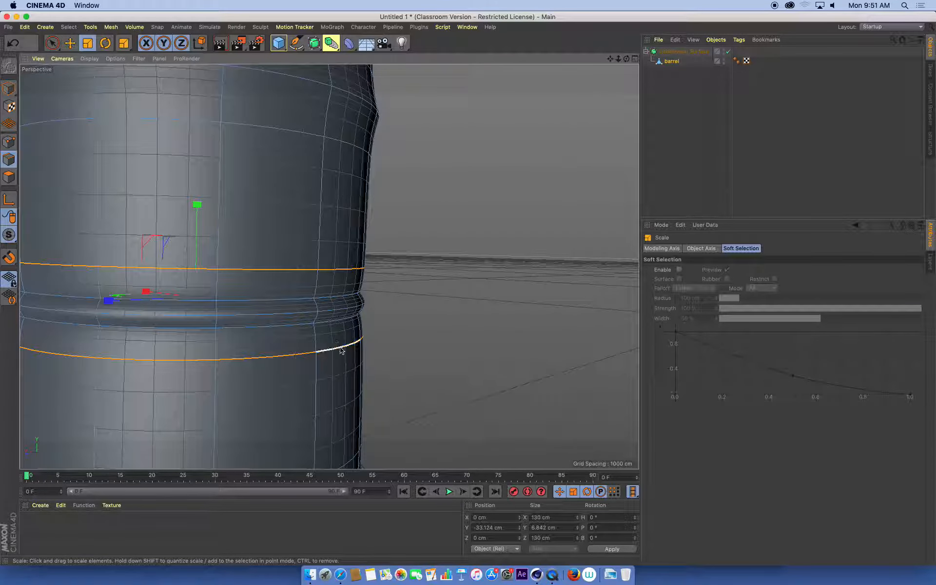
# Loop-select the edges just below the ridge and scale them slightly outward to sharpen it
pyautogui.scroll(-3)
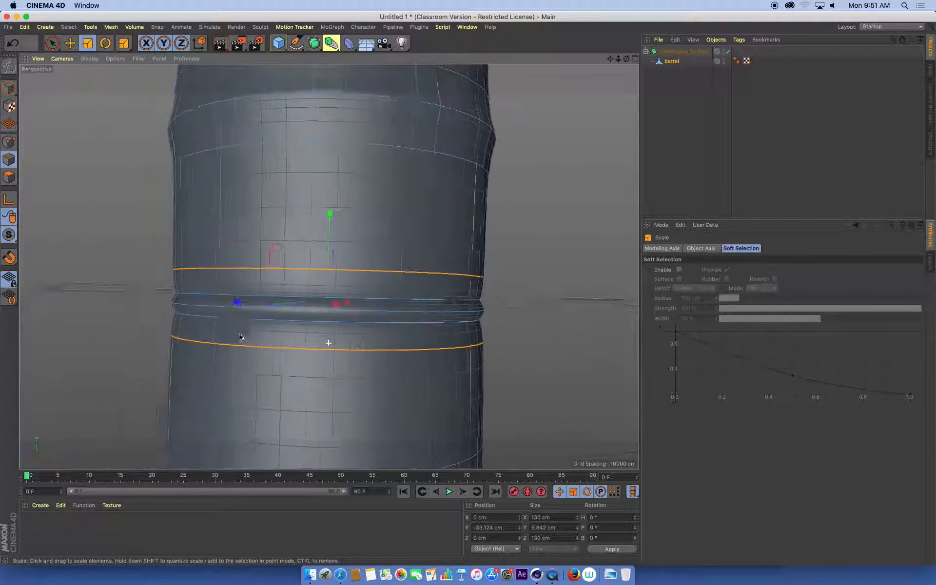
pyautogui.scroll(-3)
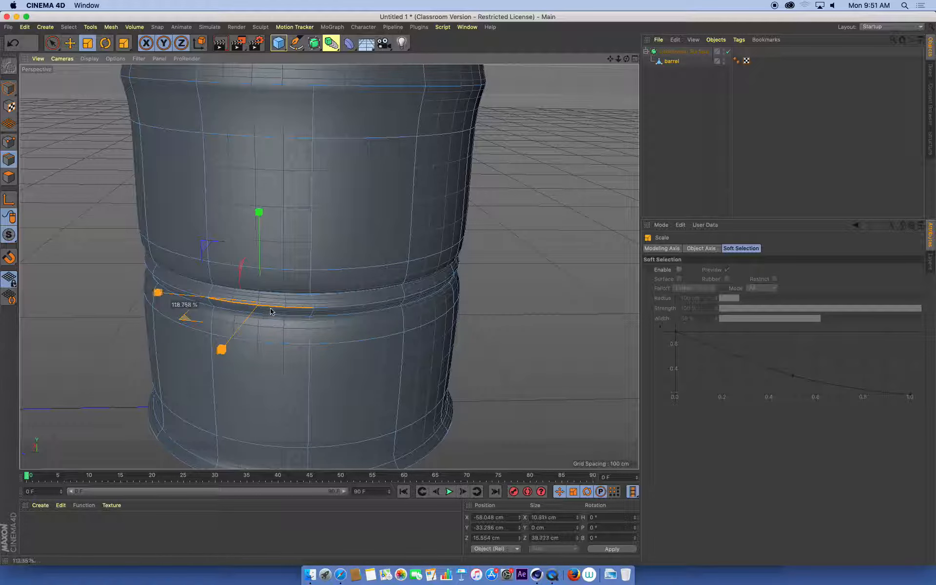
pyautogui.moveTo(272, 310); pyautogui.dragTo(220, 305)
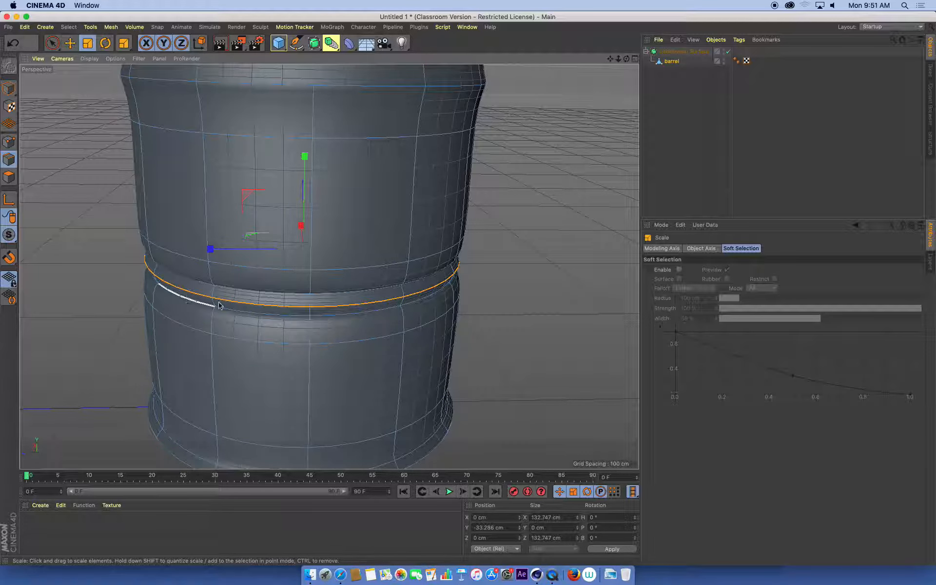
pyautogui.moveTo(218, 304); pyautogui.dragTo(270, 303)
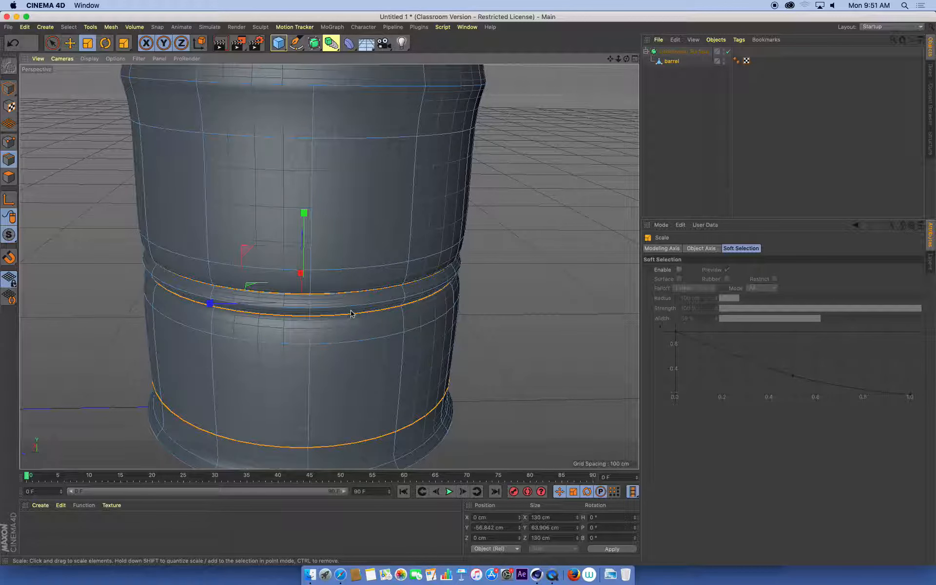
pyautogui.moveTo(350, 313); pyautogui.dragTo(265, 285)
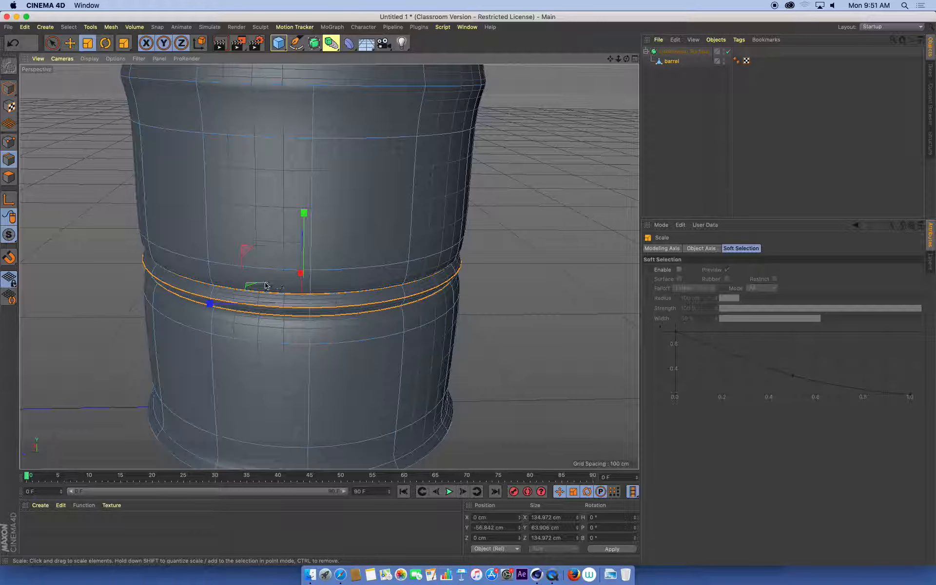